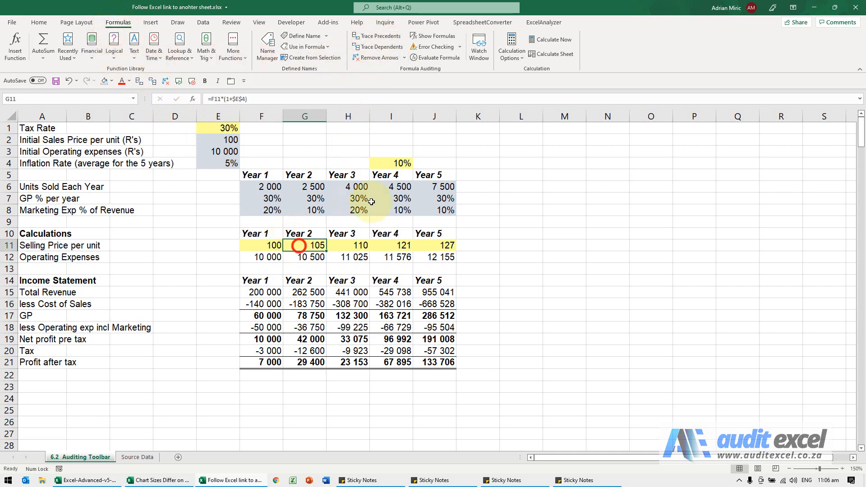
# Trace and clear the Year 2 selling price precedents, then select the 10% inflation cell I4
pyautogui.click(380, 36)
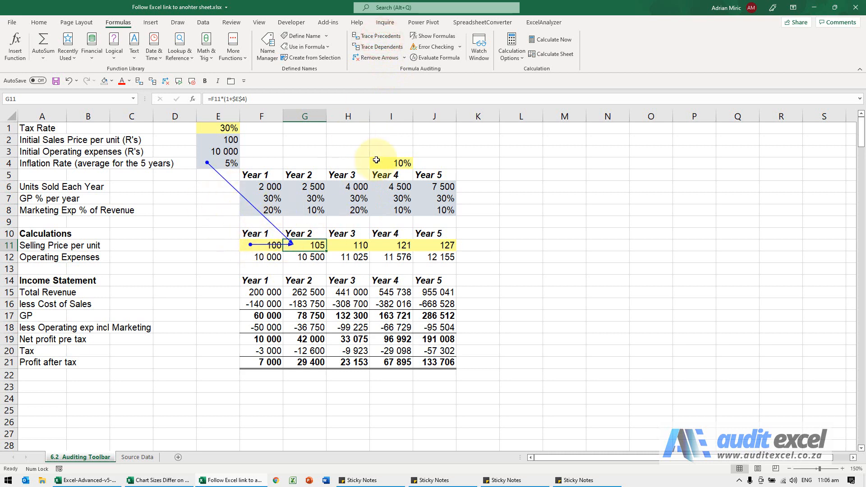
pyautogui.click(377, 58)
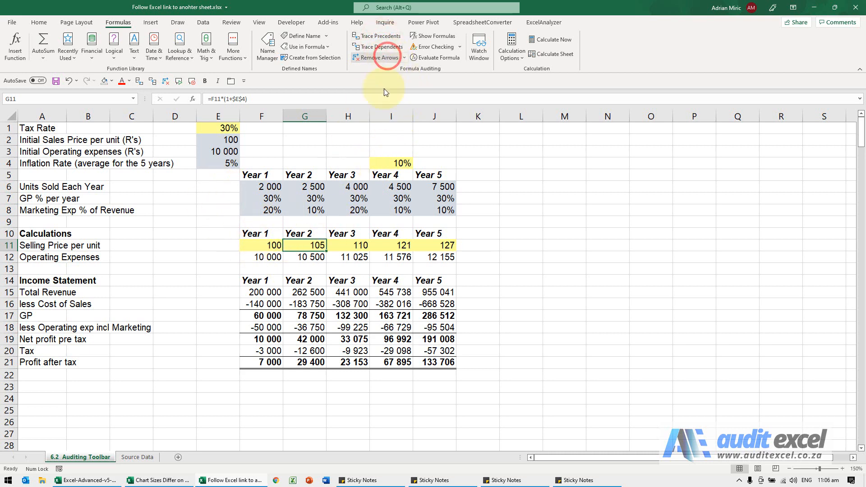
pyautogui.click(398, 164)
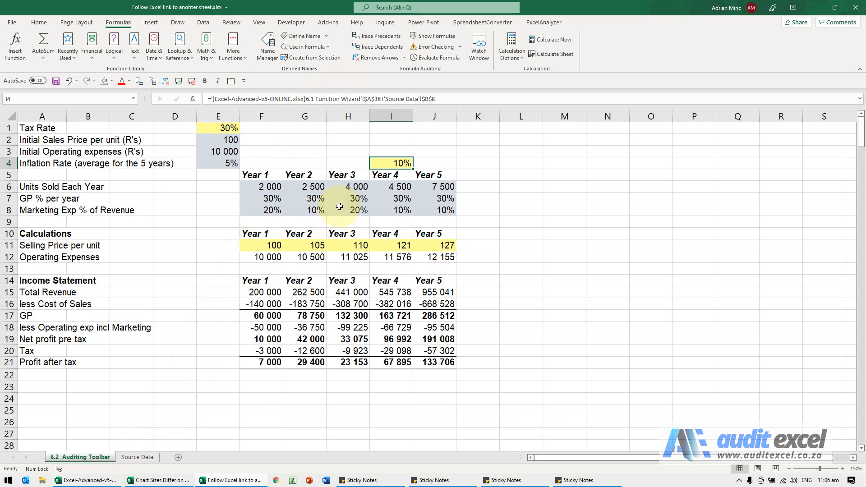
pyautogui.moveTo(410, 106)
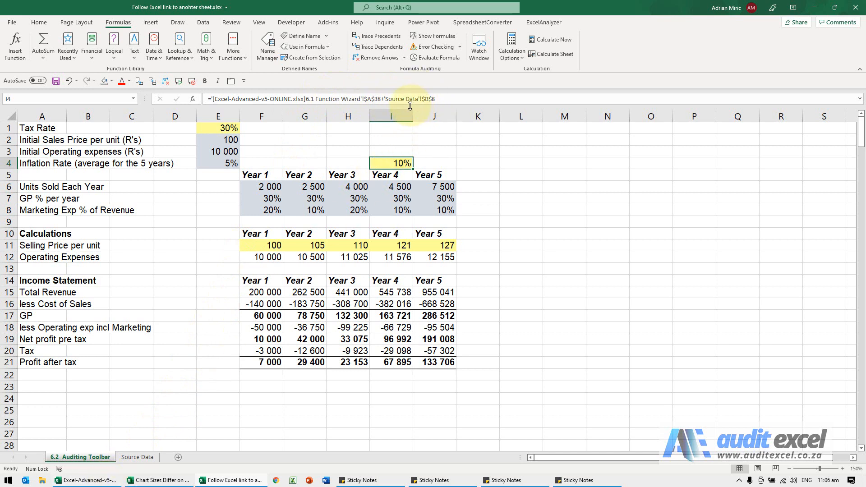
# Trace I4's precedents and follow the dotted arrow to the 6.1 Function Wizard workbook source cell
pyautogui.click(375, 35)
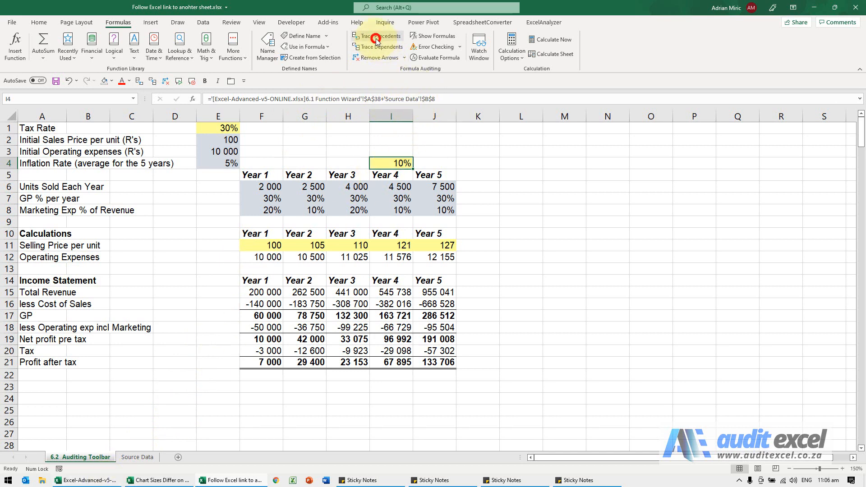
pyautogui.click(373, 36)
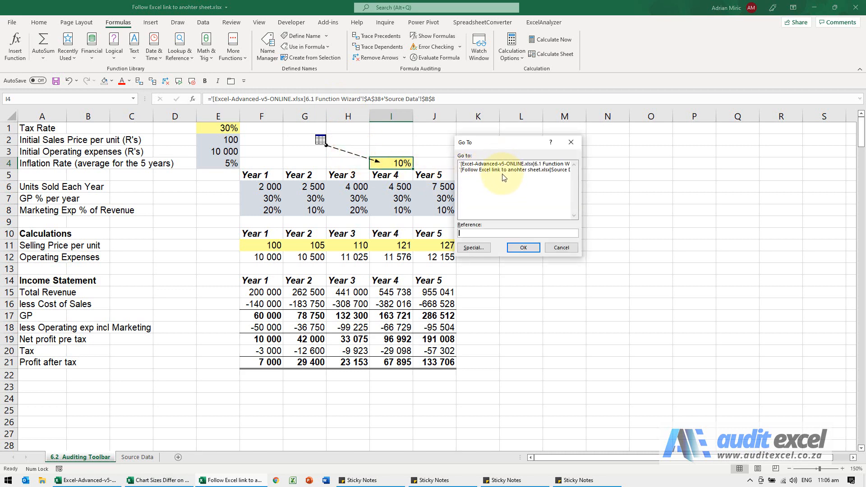
pyautogui.click(505, 163)
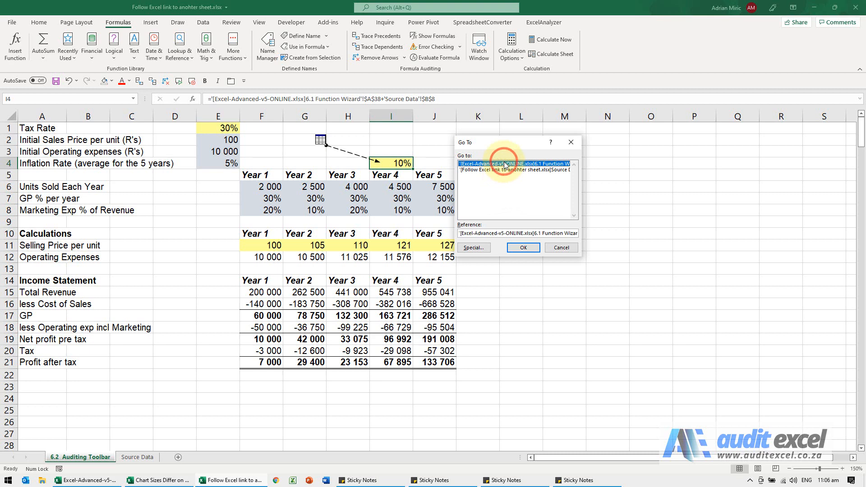
pyautogui.click(523, 248)
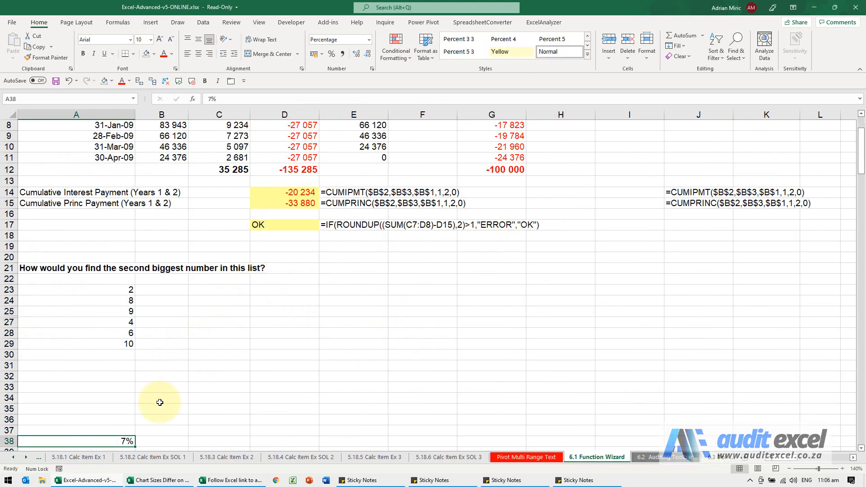
pyautogui.moveTo(118, 429)
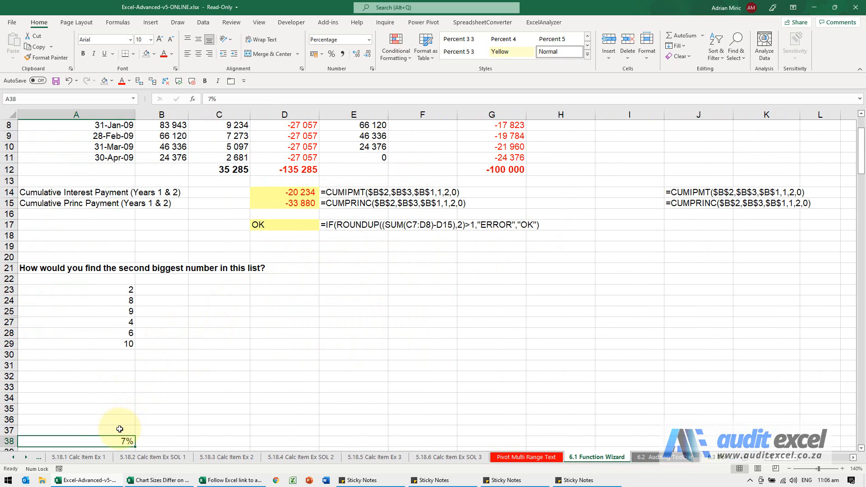
# Return to cell I4 in the original auditing workbook via Go To (F5)
pyautogui.press('F5')
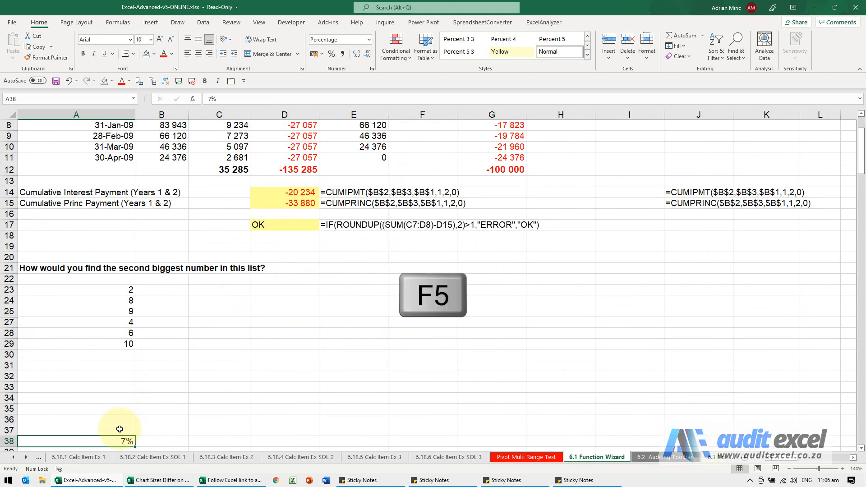
pyautogui.press('F5')
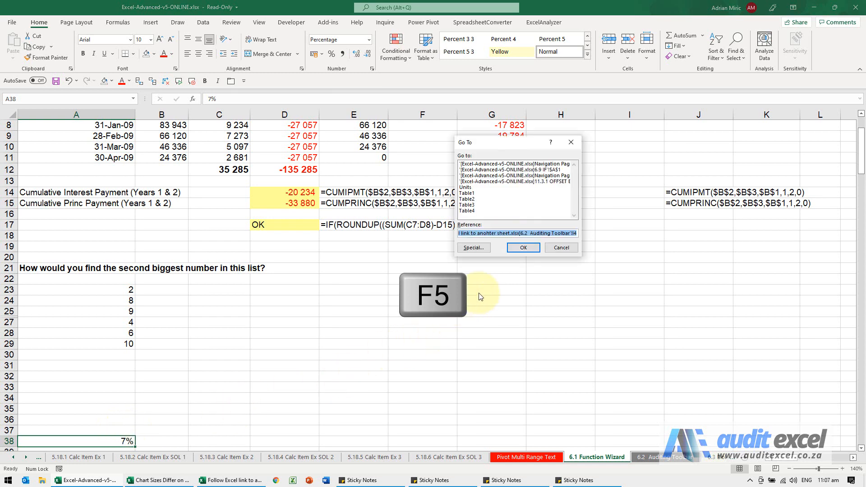
pyautogui.click(523, 248)
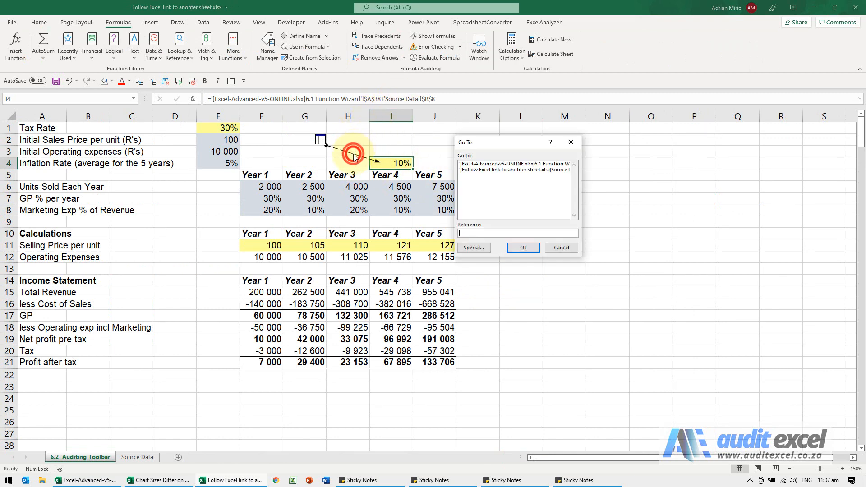
# Follow I4's second link to the premium cell B8 on the Source Data sheet
pyautogui.click(515, 170)
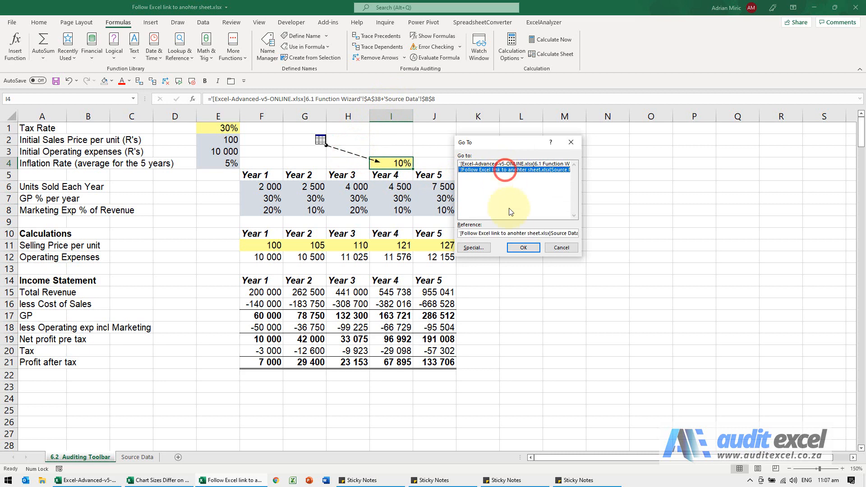
pyautogui.click(523, 248)
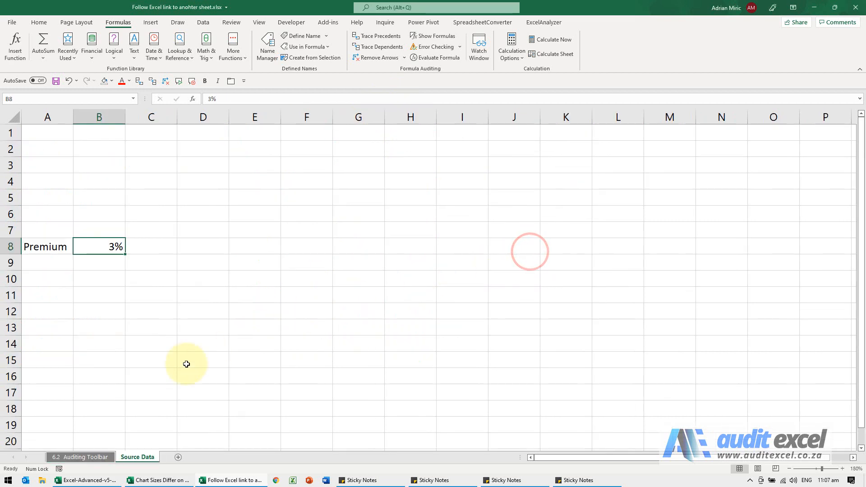
pyautogui.moveTo(111, 325)
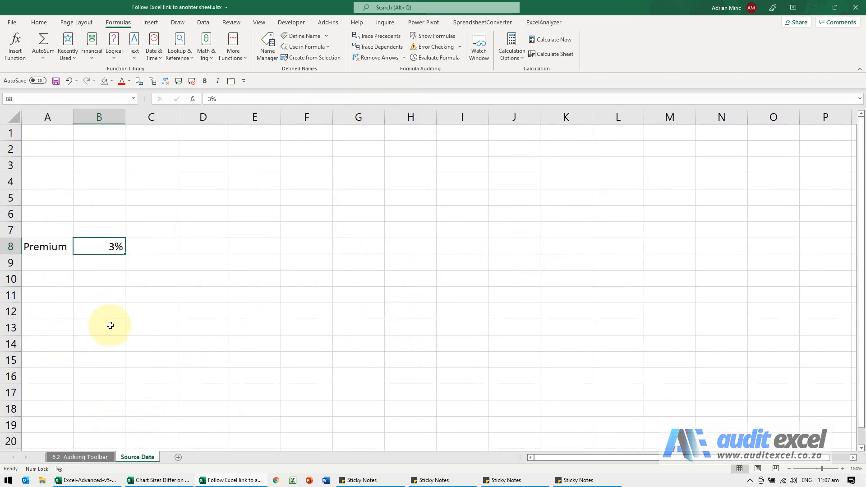
pyautogui.moveTo(107, 280)
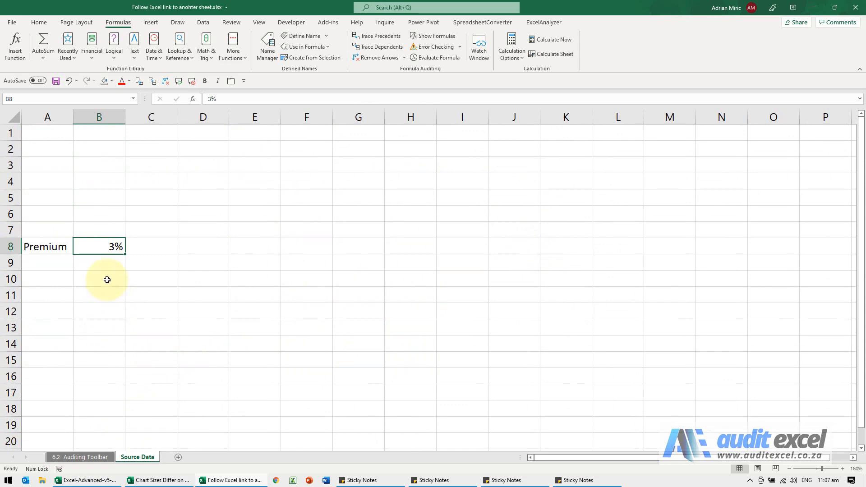
# Jump back to '6.2 Auditing Toolbar'!I4 using the Go To box's suggested reference
pyautogui.press('F5')
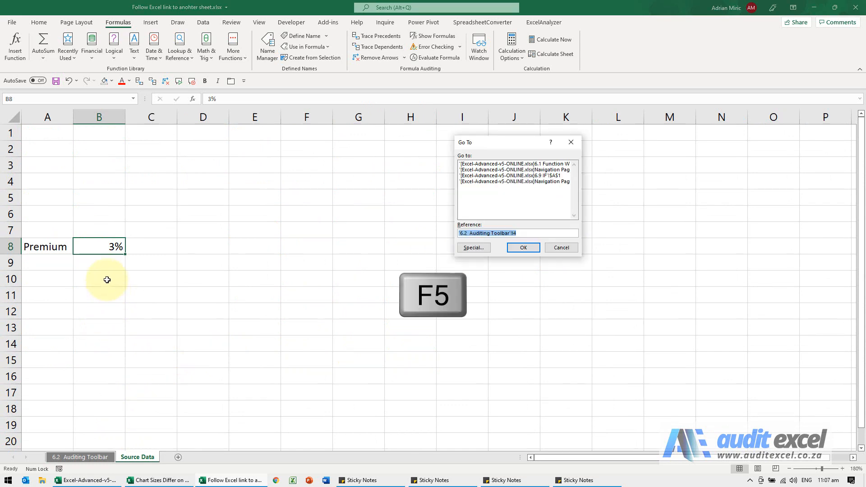
pyautogui.click(523, 247)
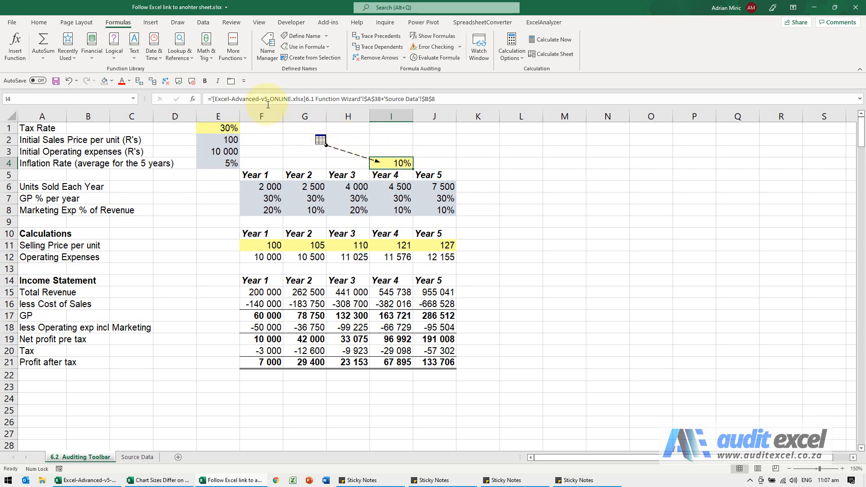
pyautogui.moveTo(390, 144)
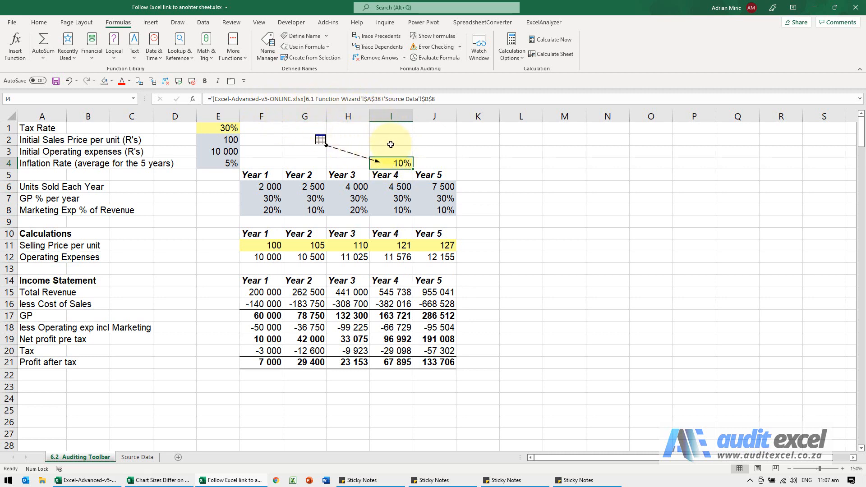